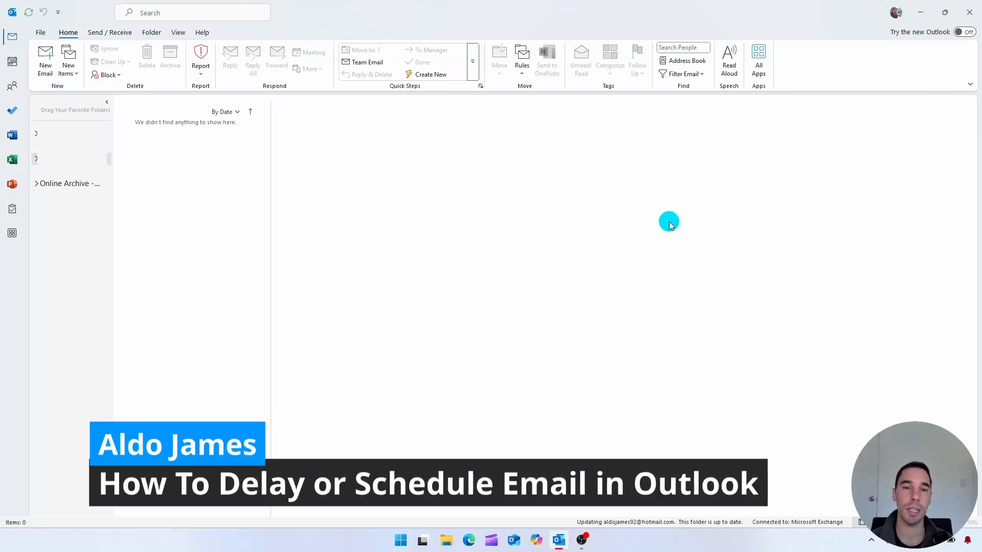
pyautogui.moveTo(565, 205)
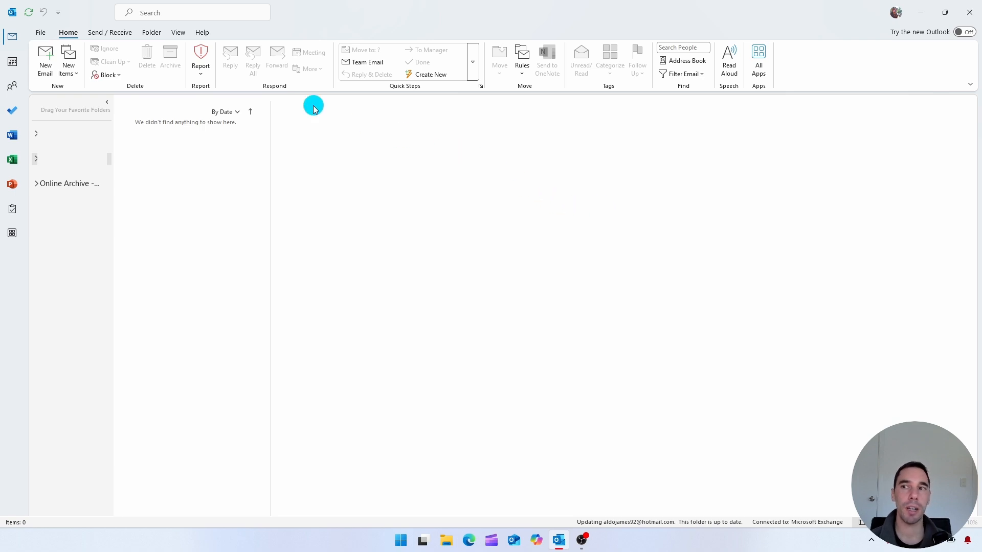
# - Start composing a new blank email from the Home ribbon
pyautogui.click(45, 56)
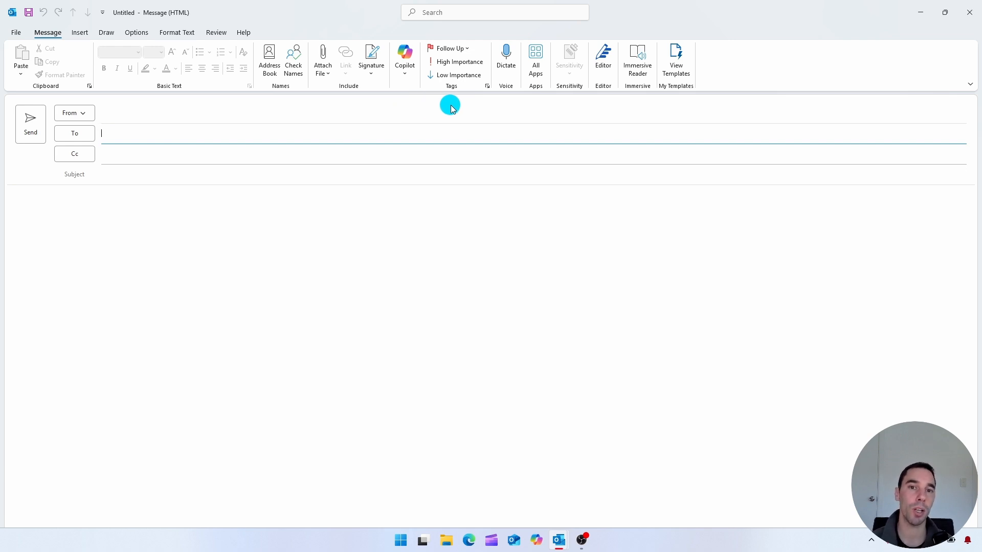
pyautogui.moveTo(494, 104)
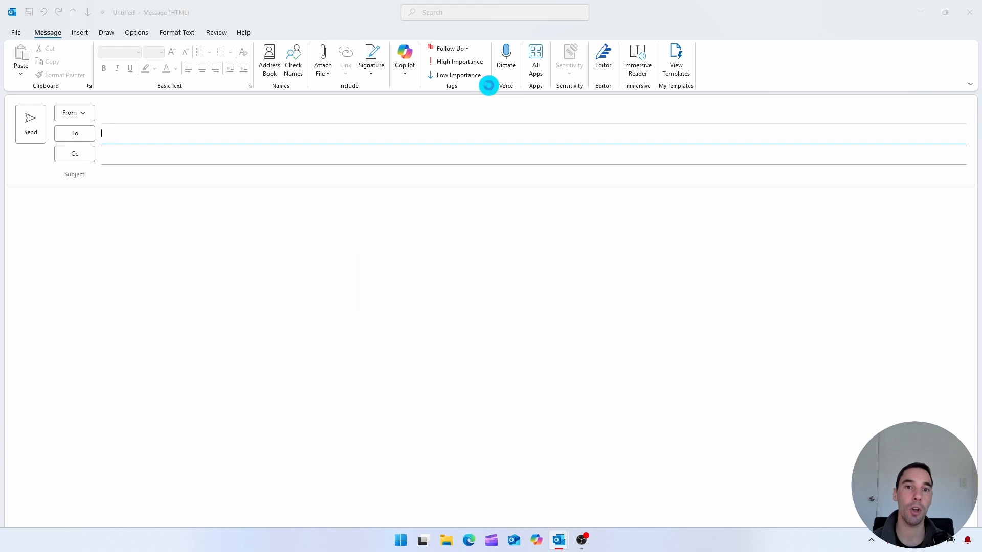
# - In the message properties, enable Do not deliver before and pick 2 June 2025 at 8:30 AM
pyautogui.click(463, 86)
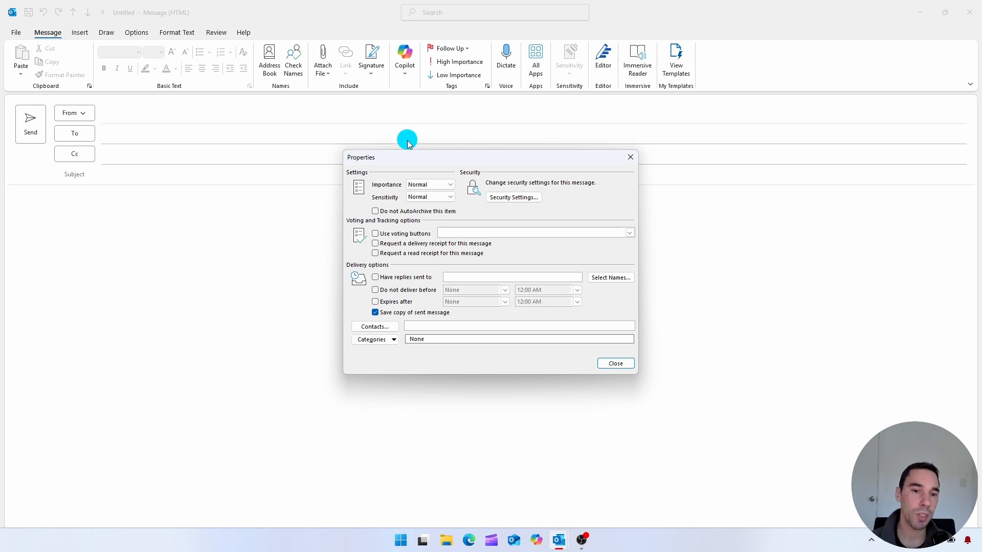
pyautogui.moveTo(335, 266)
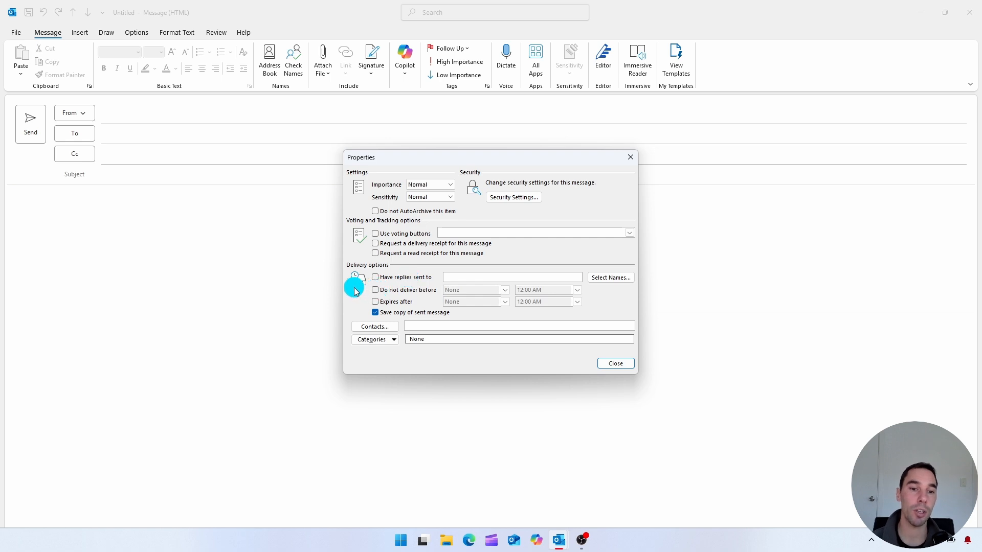
pyautogui.moveTo(375, 292)
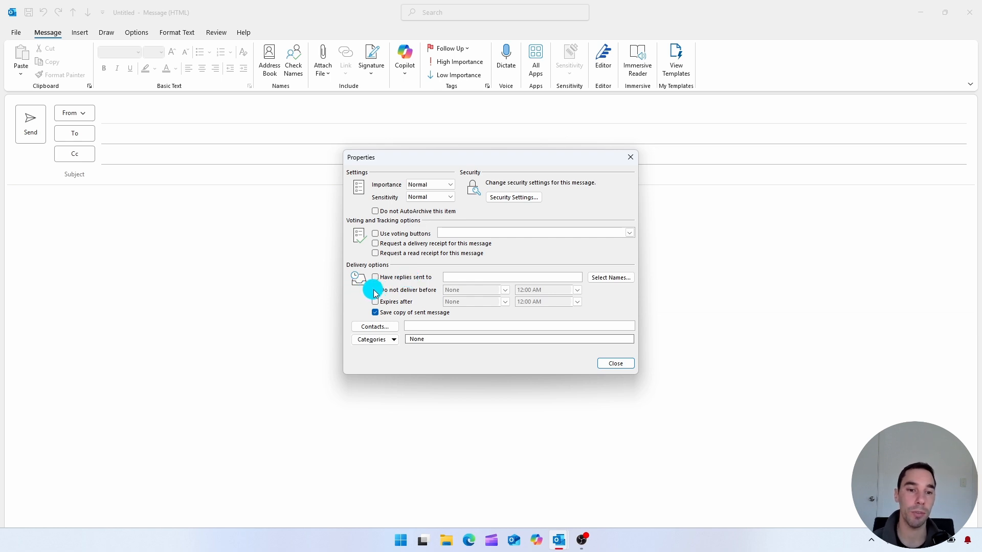
pyautogui.click(374, 291)
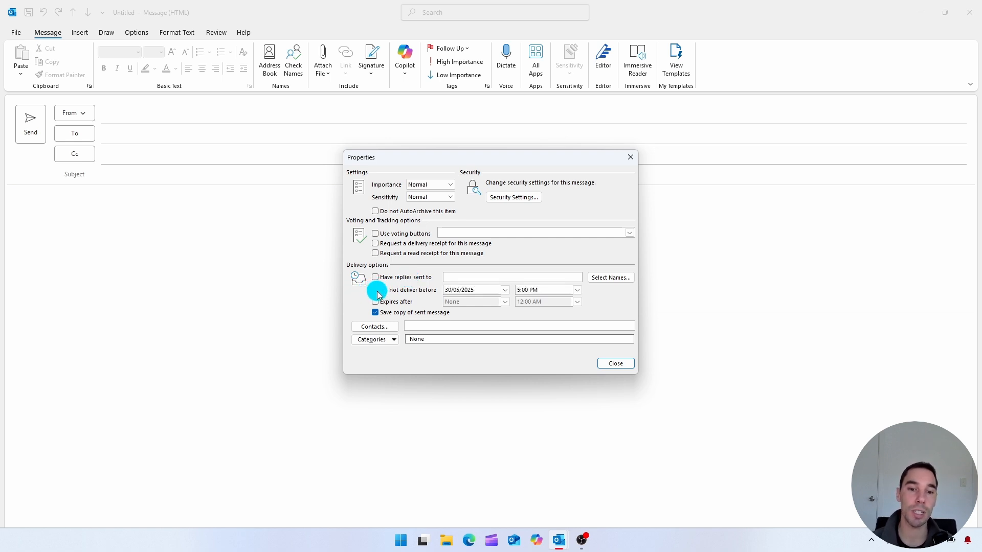
pyautogui.click(375, 291)
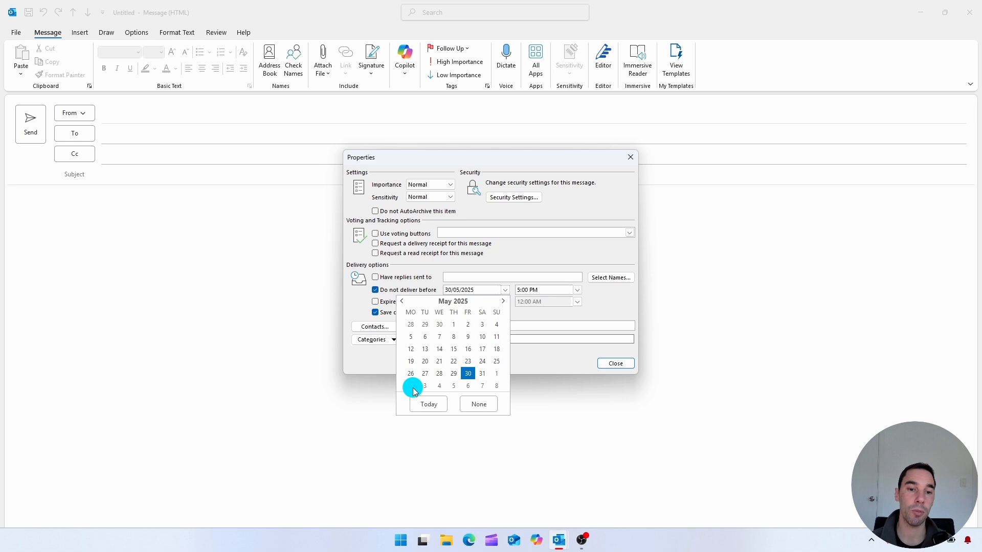
pyautogui.click(424, 386)
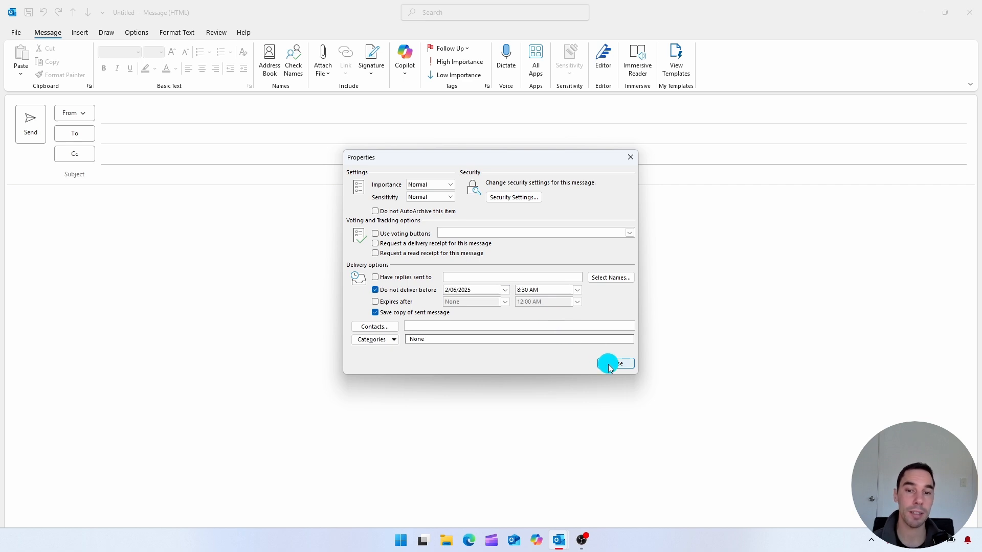
# - Close the properties, then recheck the delivery schedule and close again before sending
pyautogui.click(607, 364)
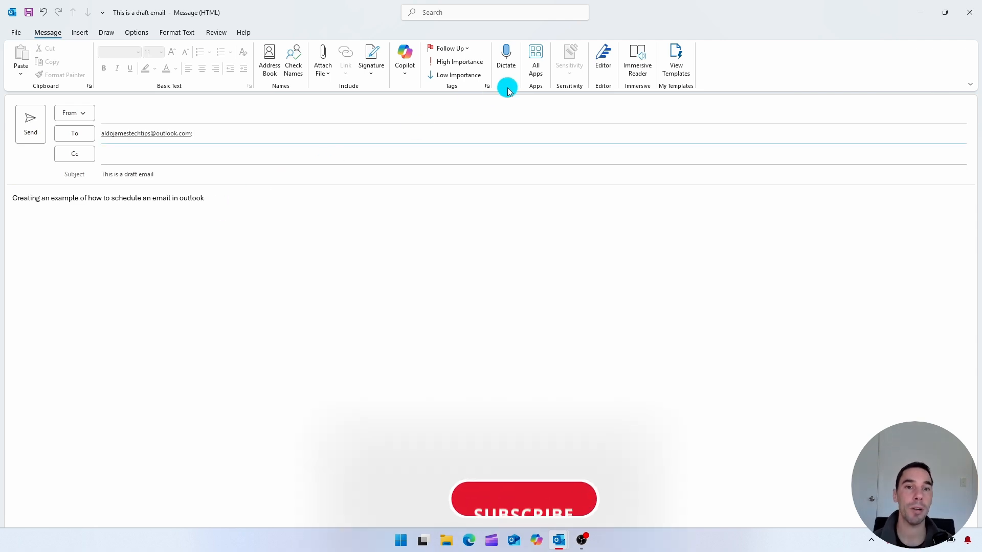
pyautogui.click(487, 86)
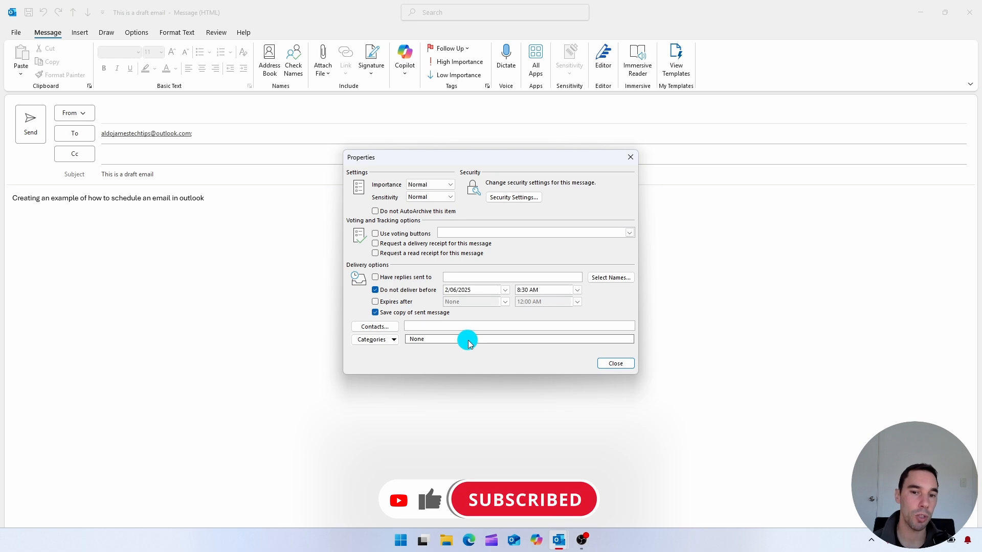
pyautogui.moveTo(616, 364)
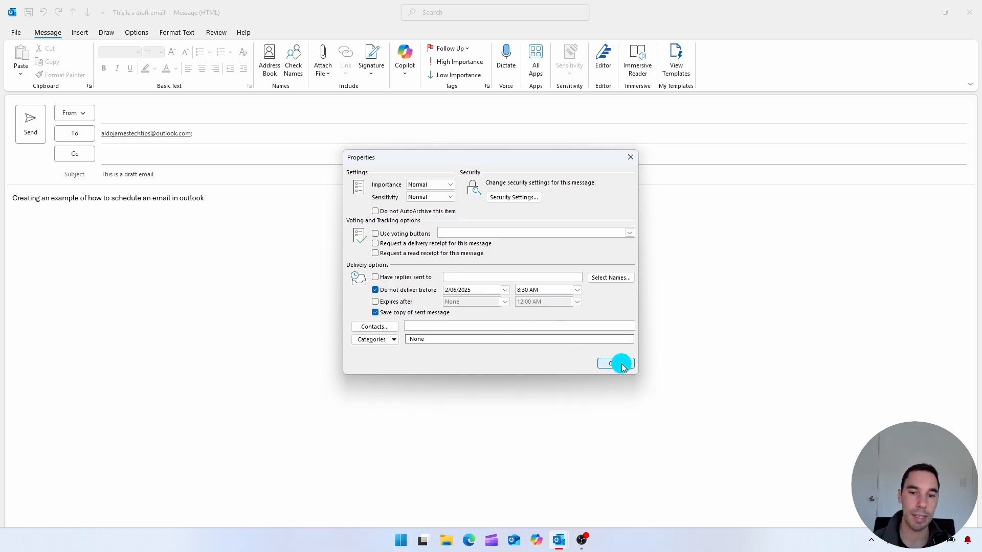
pyautogui.click(614, 364)
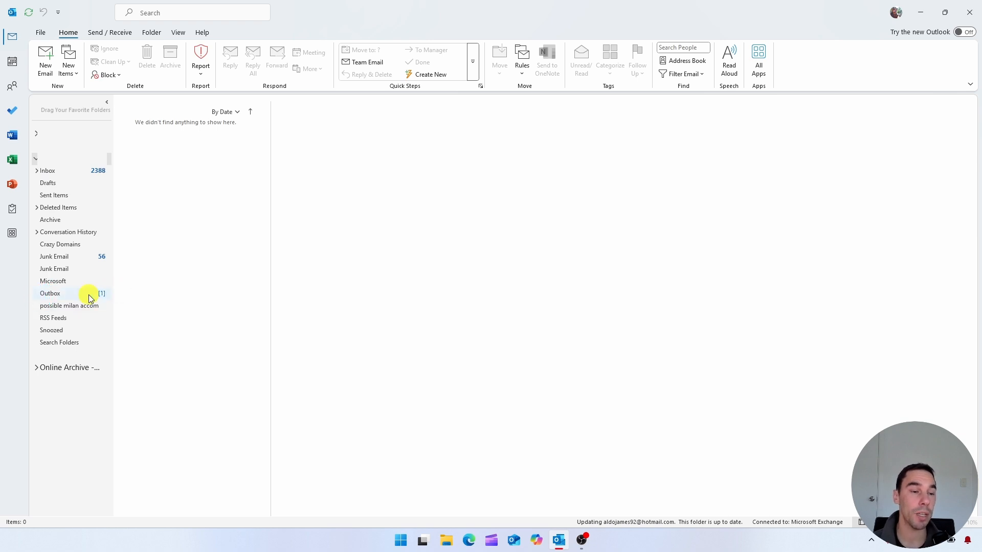
pyautogui.click(50, 294)
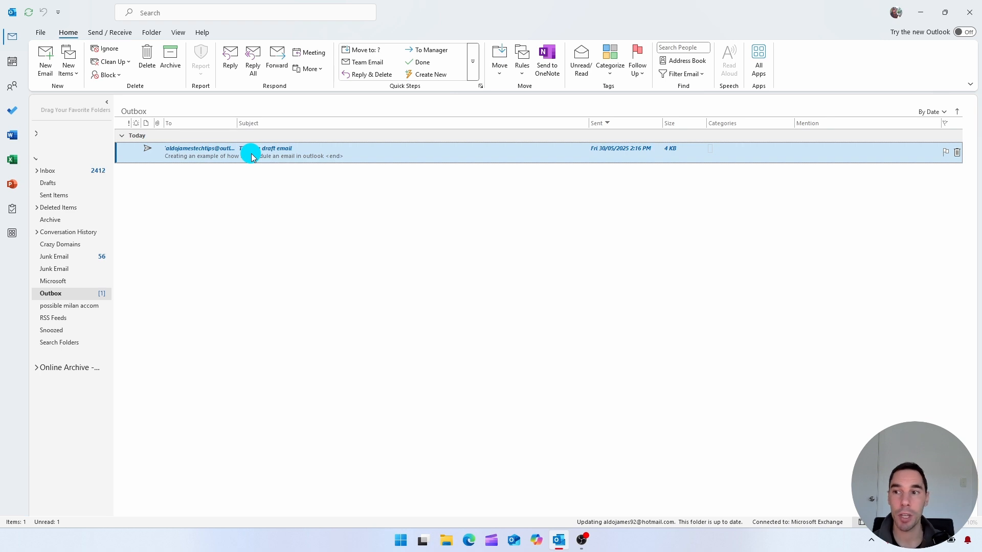
pyautogui.rightClick(254, 156)
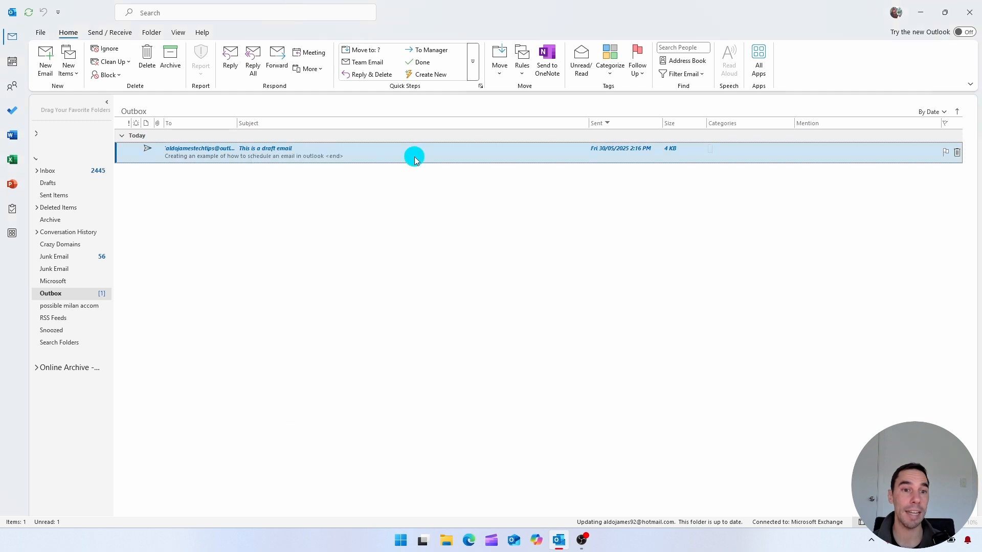
pyautogui.doubleClick(233, 151)
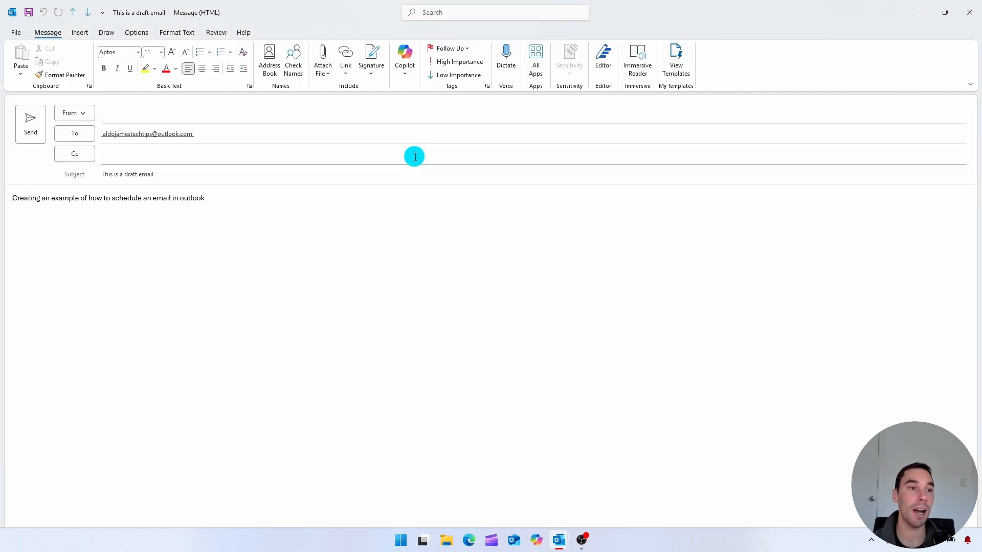
pyautogui.moveTo(490, 90)
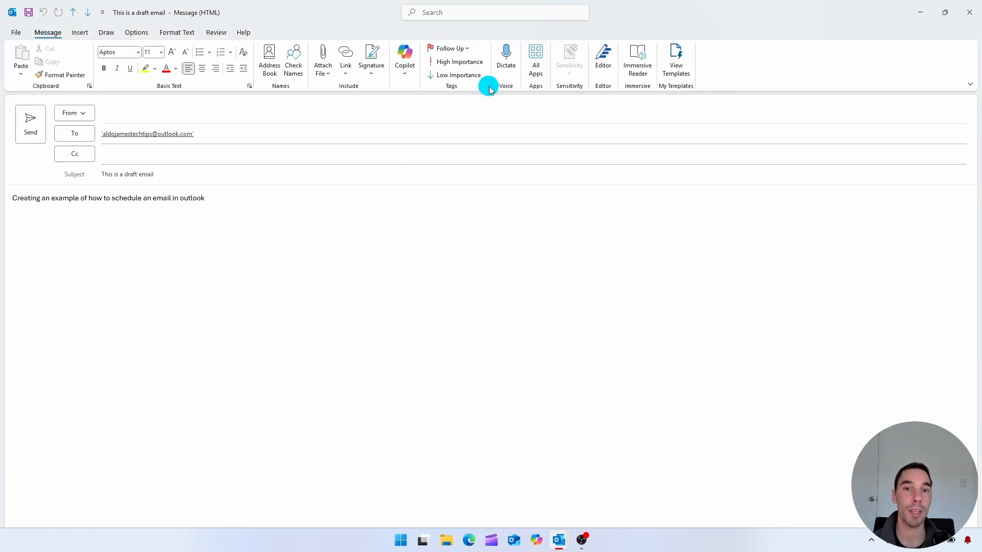
pyautogui.click(471, 86)
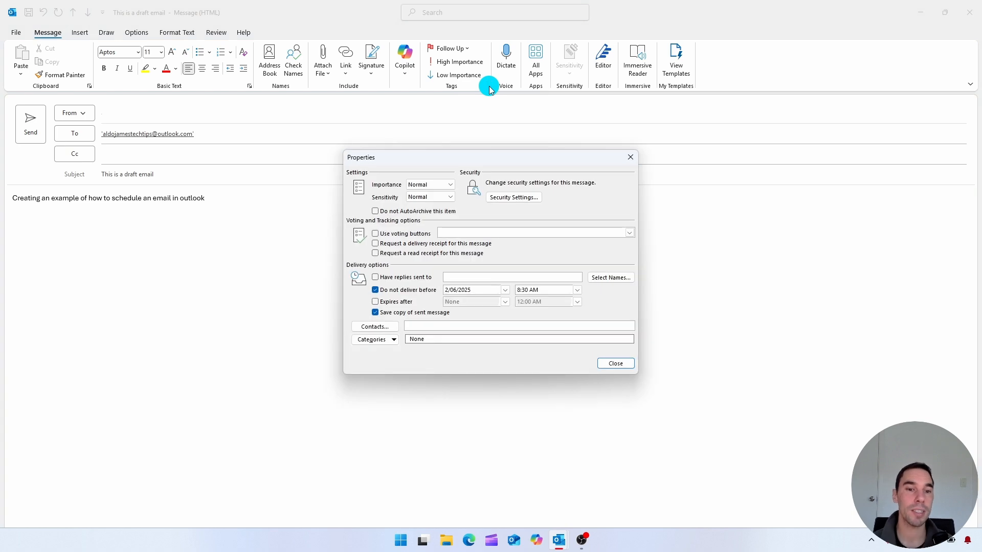
pyautogui.moveTo(427, 284)
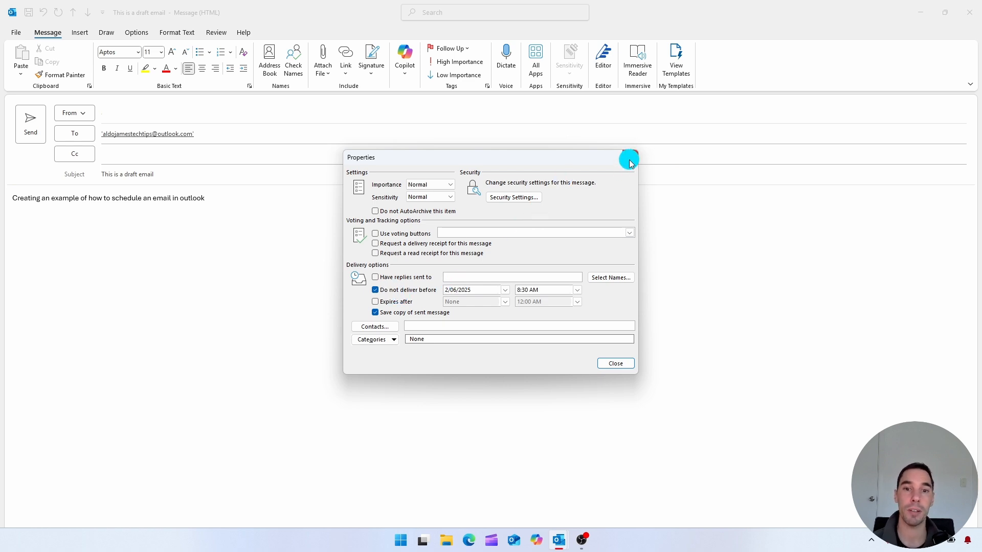
pyautogui.moveTo(630, 162)
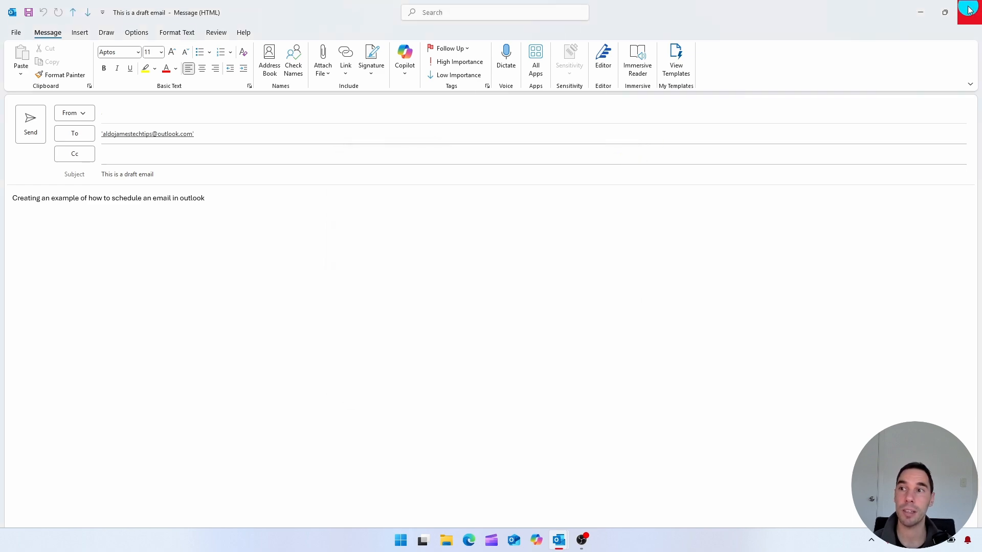
pyautogui.click(970, 11)
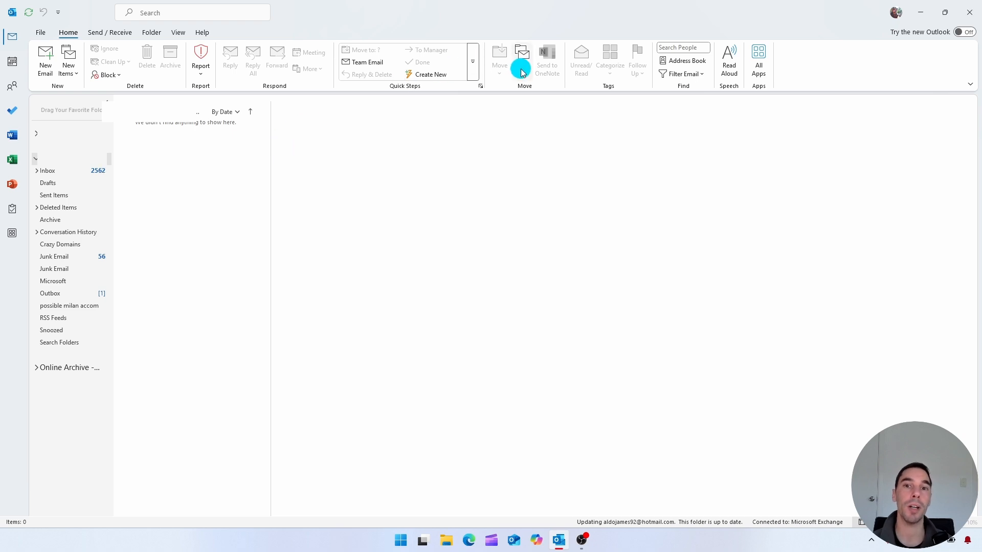
# - From Rules & Alerts, begin a new rule based on 'Apply rule on messages I send' and continue
pyautogui.click(522, 56)
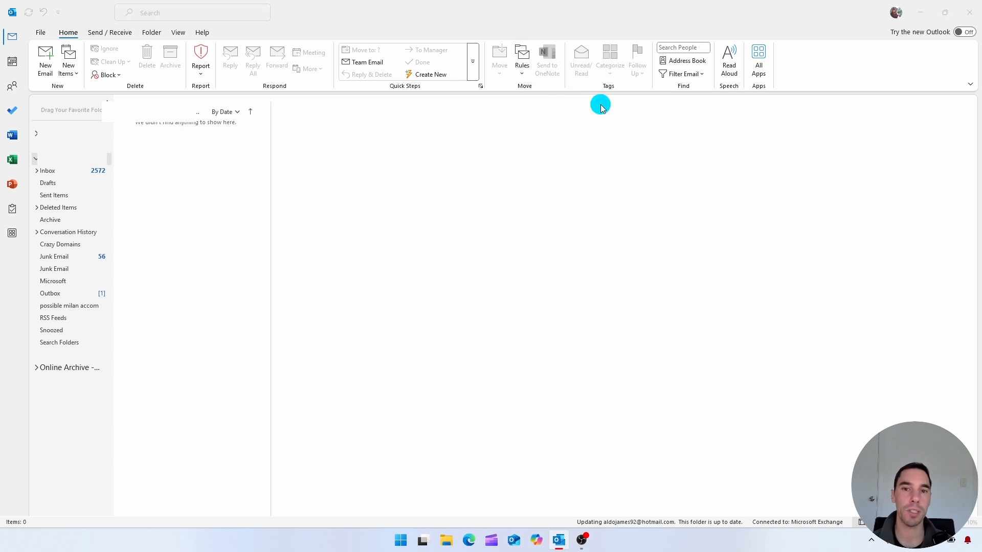
pyautogui.click(521, 57)
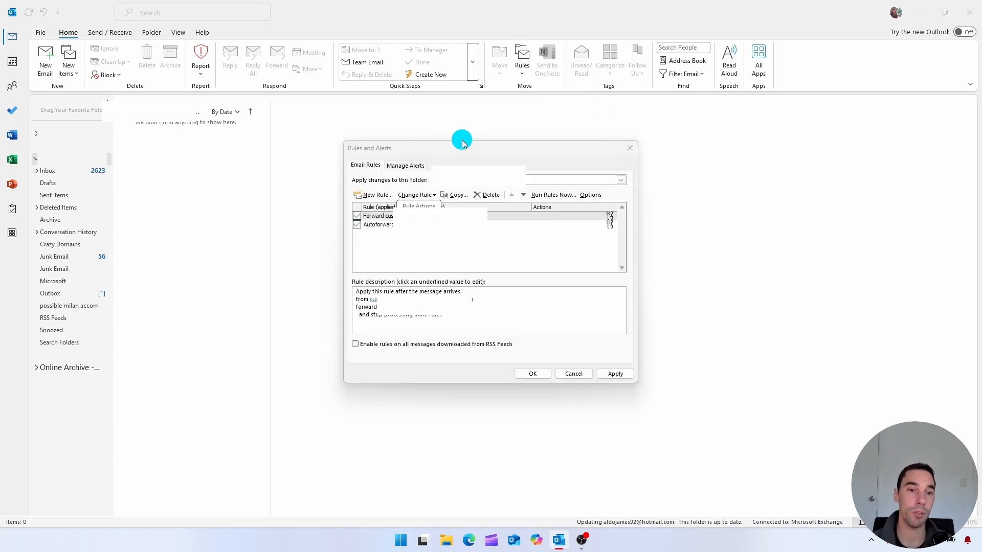
pyautogui.moveTo(389, 179)
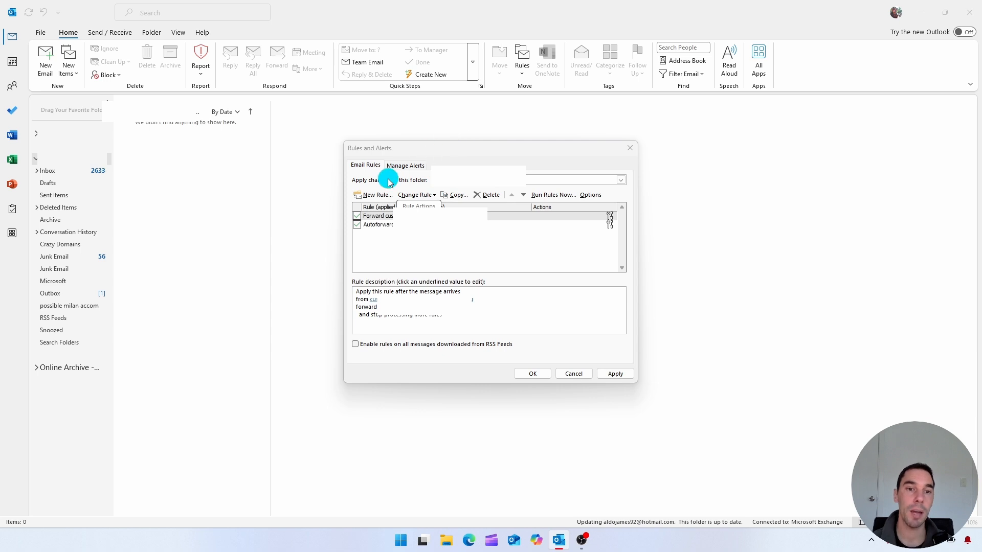
pyautogui.click(373, 195)
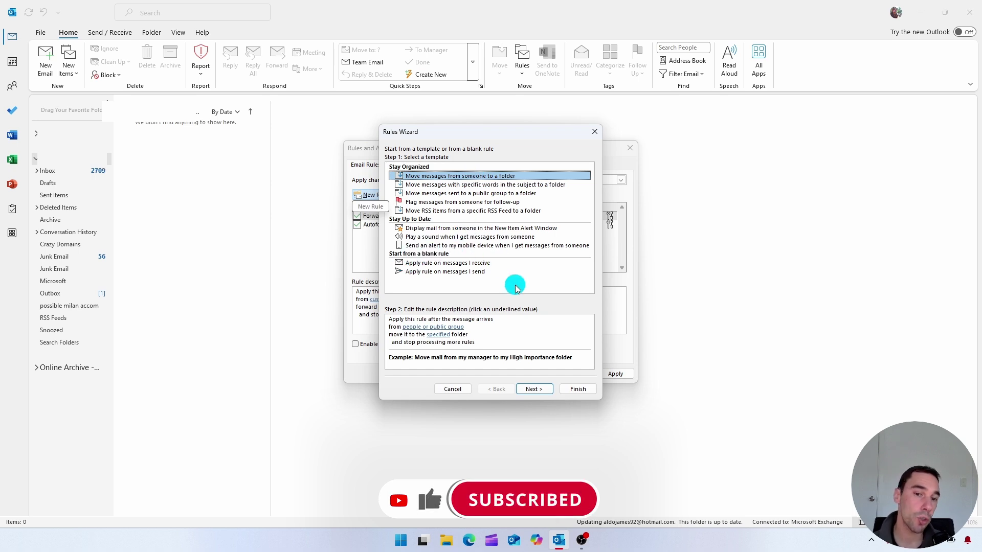
pyautogui.click(444, 272)
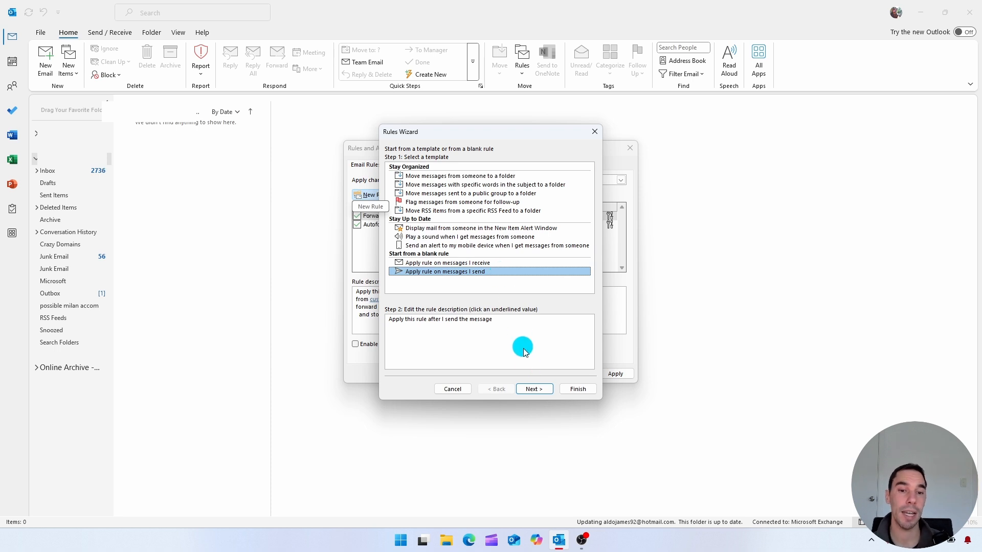
pyautogui.click(534, 389)
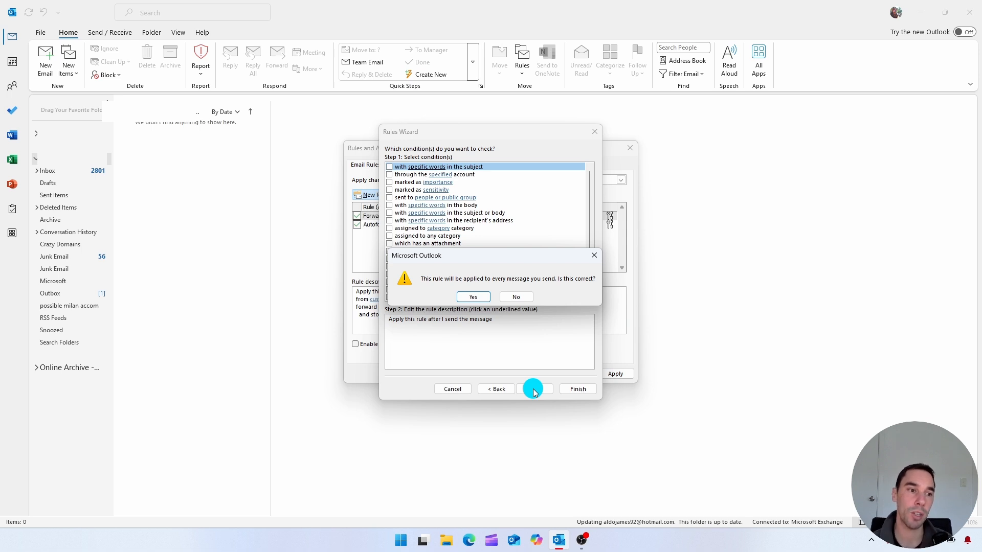
# - Confirm the rule covers every sent message and add deferred delivery as its action
pyautogui.click(472, 297)
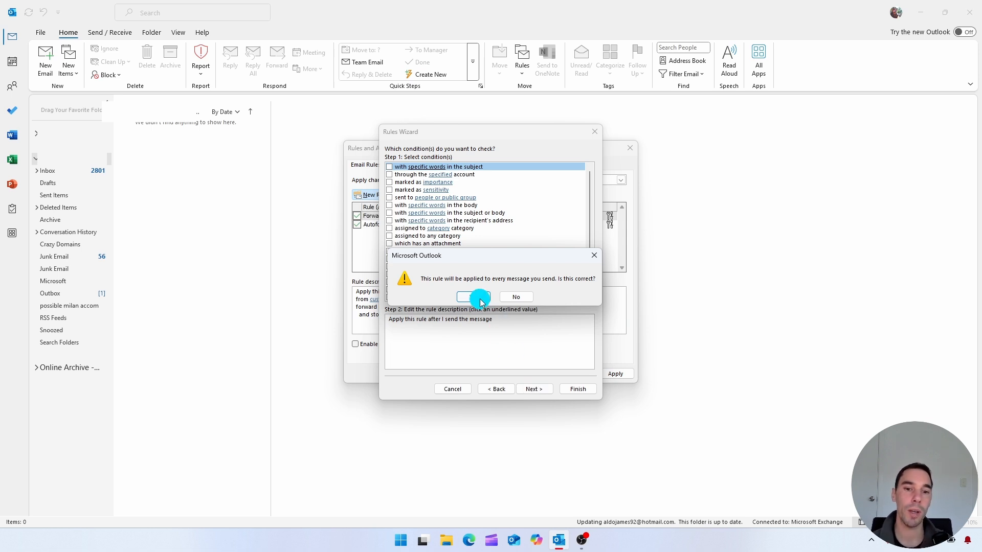
pyautogui.click(473, 296)
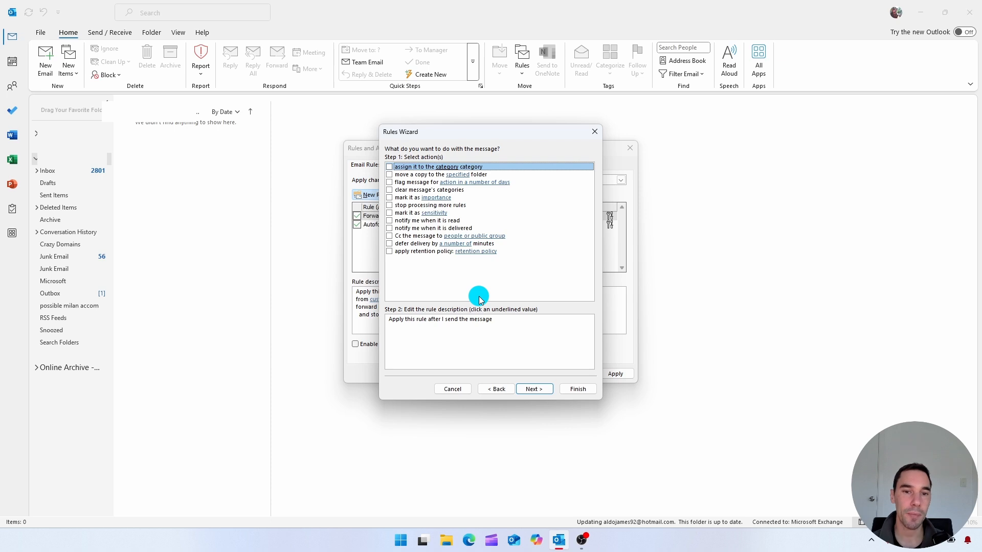
pyautogui.moveTo(482, 229)
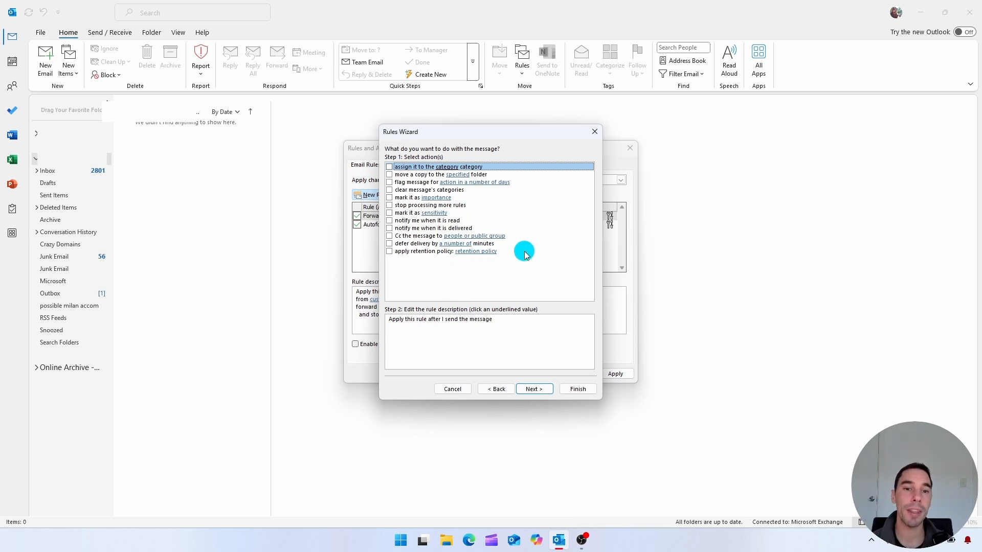
pyautogui.moveTo(414, 266)
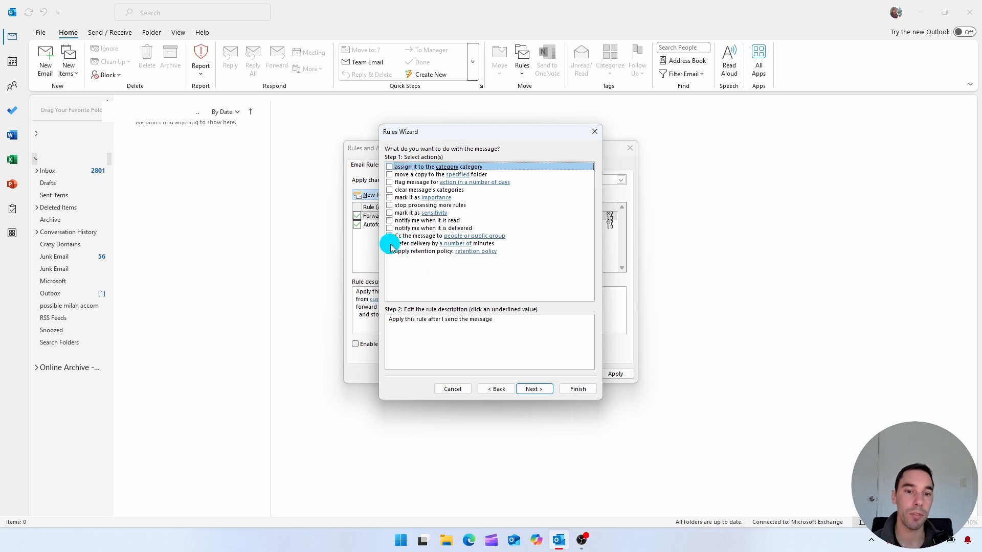
pyautogui.click(388, 243)
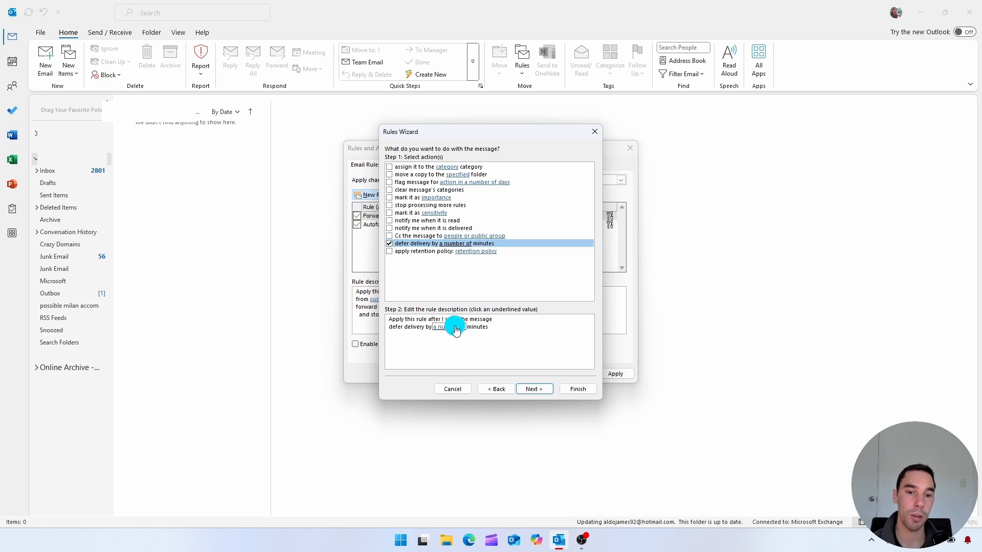
# - Set the deferral to 5 minutes and advance to the exceptions step
pyautogui.click(438, 327)
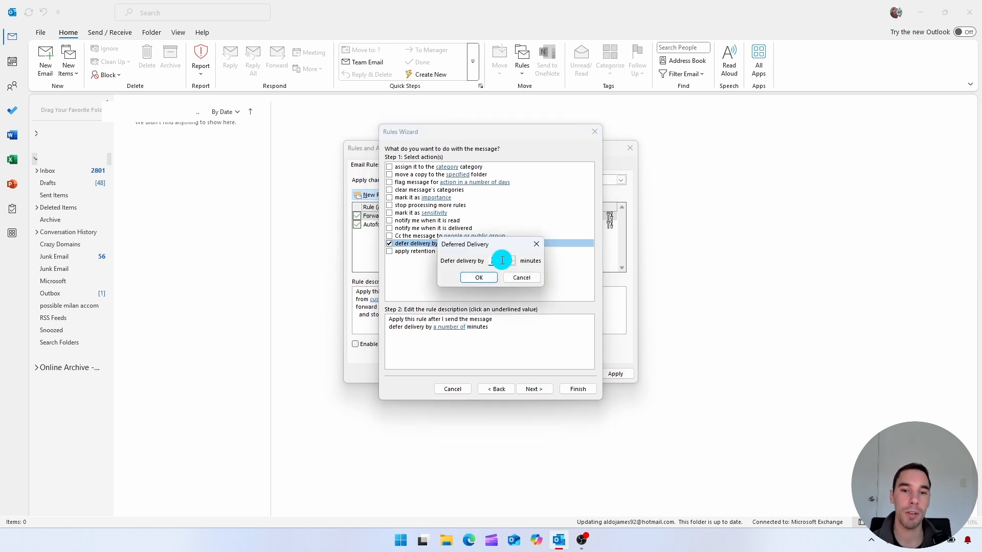
pyautogui.write('5')
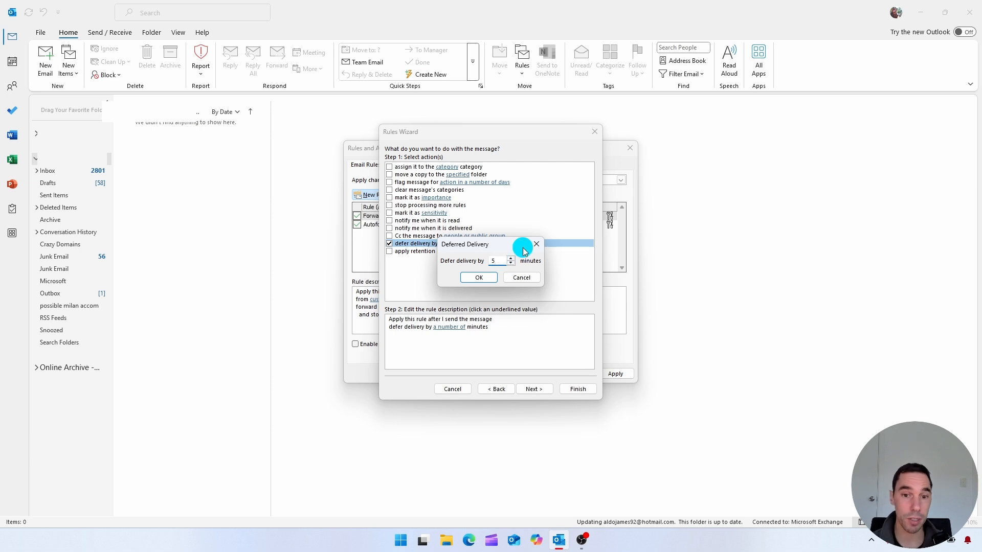
pyautogui.moveTo(512, 247)
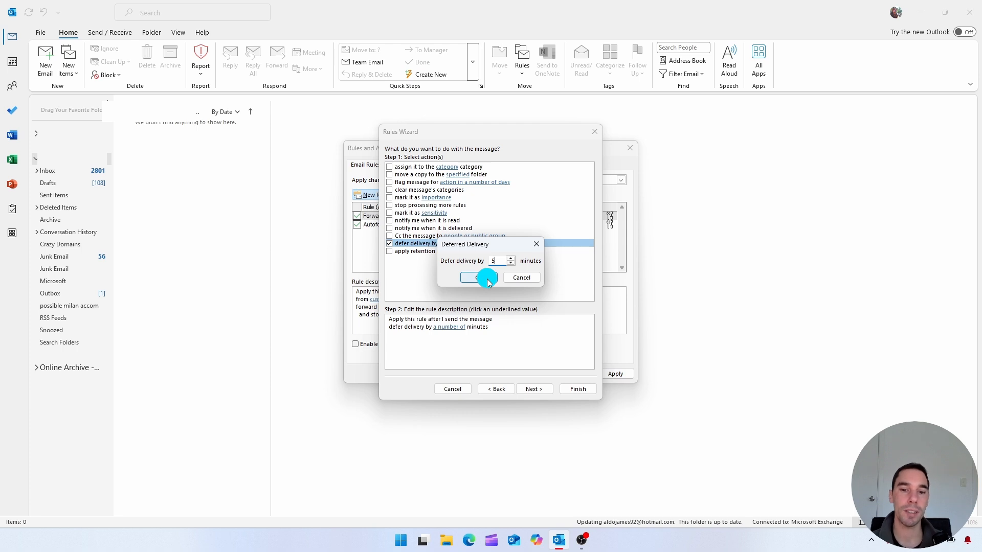
pyautogui.click(476, 278)
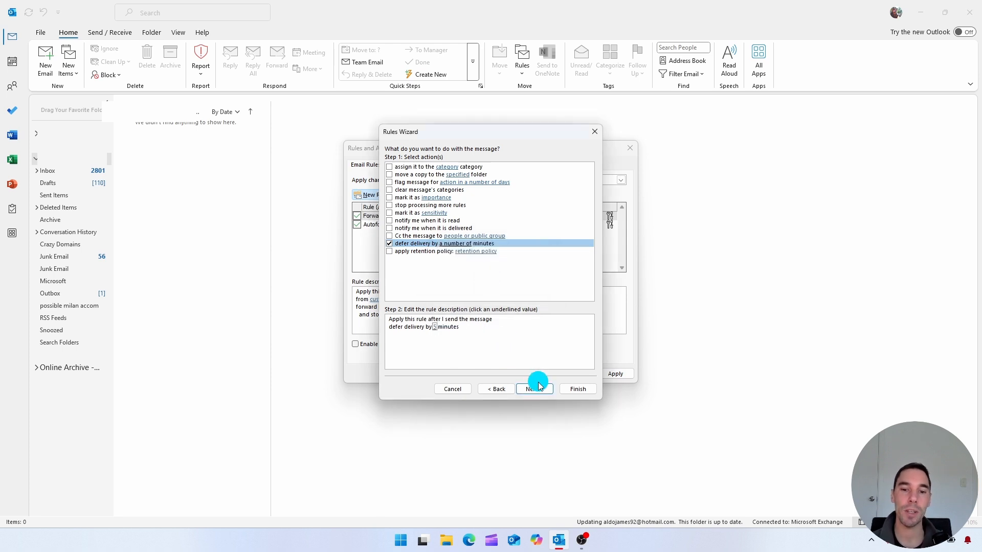
pyautogui.click(533, 388)
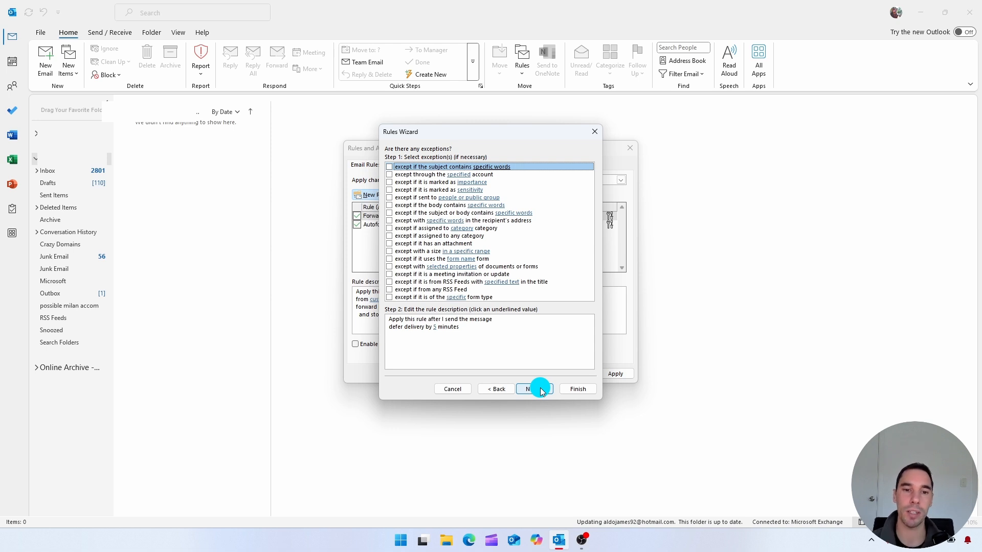
# - Skip exceptions, name the rule '5 min delay', finish it and accept the client-only warning
pyautogui.click(534, 388)
pyautogui.write('5 min')
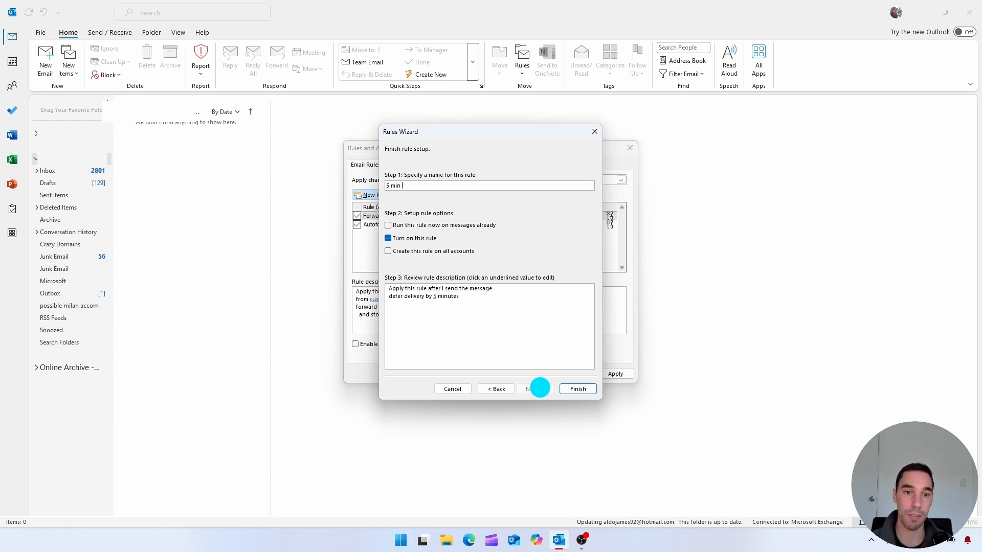
pyautogui.write('delay')
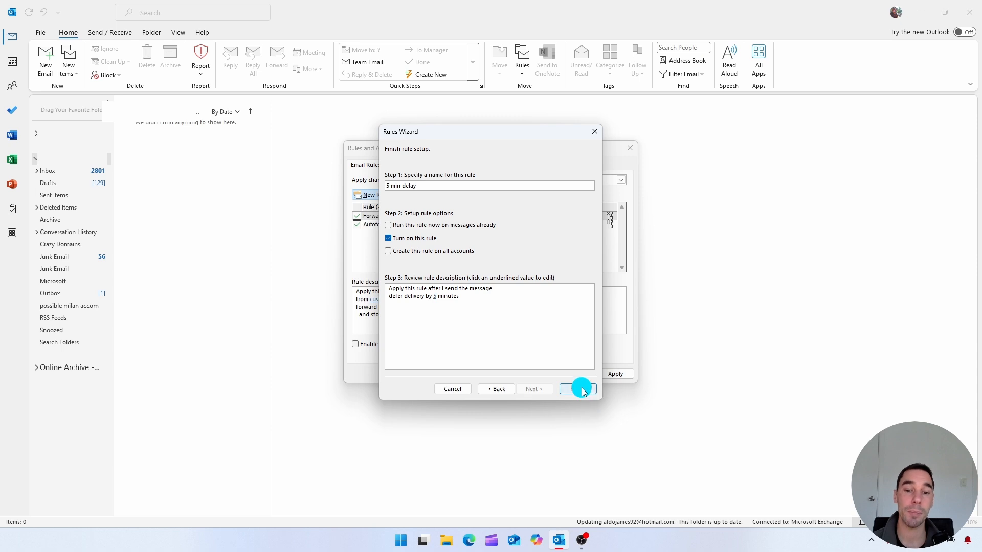
pyautogui.click(578, 389)
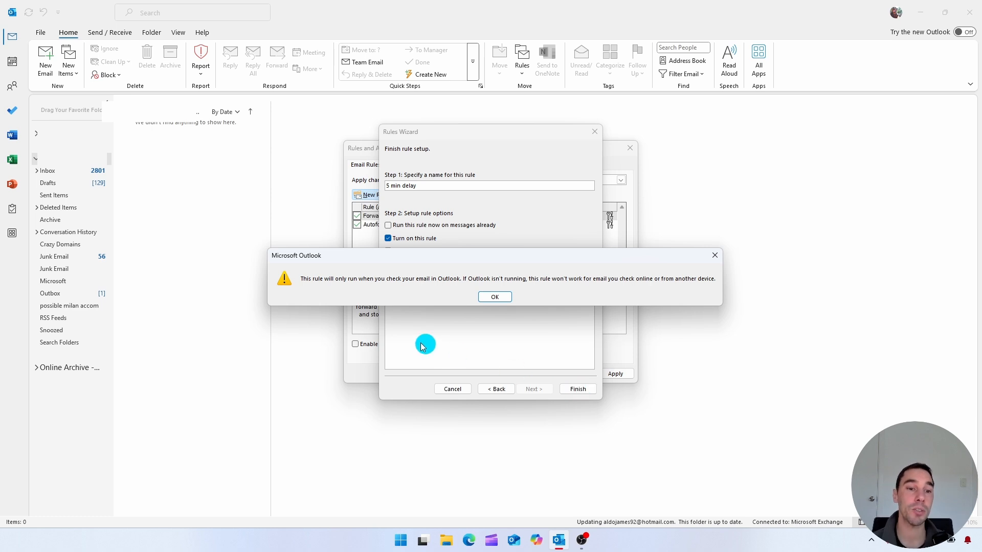
pyautogui.moveTo(384, 304)
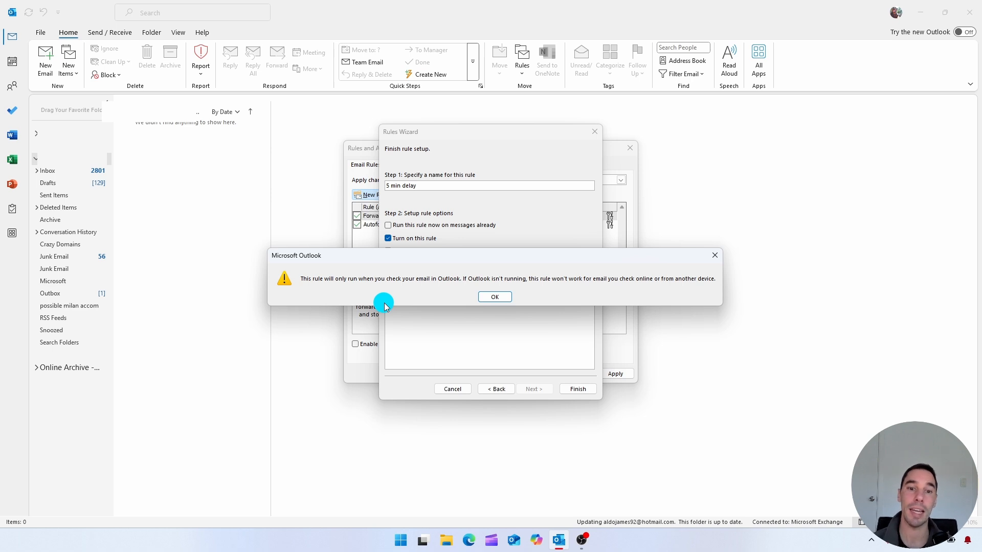
pyautogui.click(495, 296)
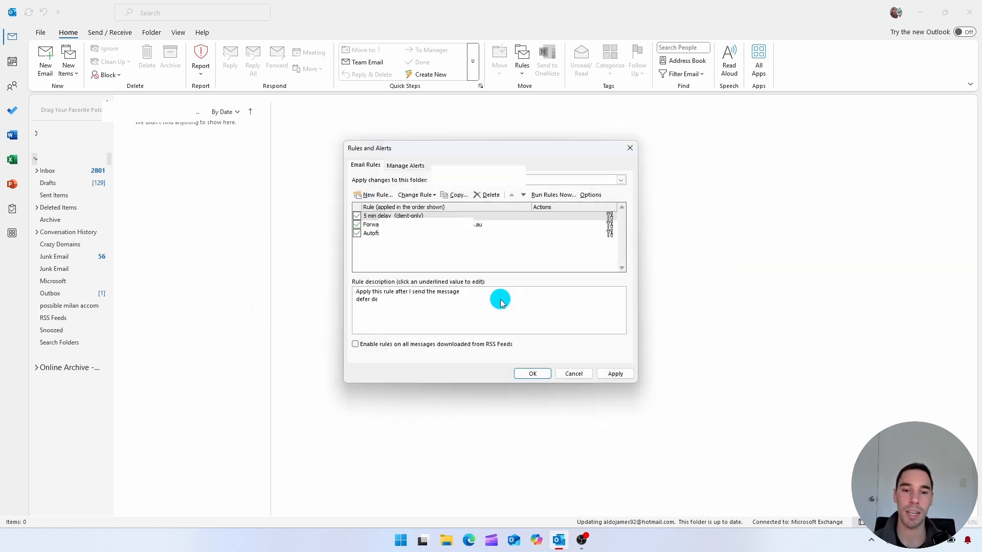